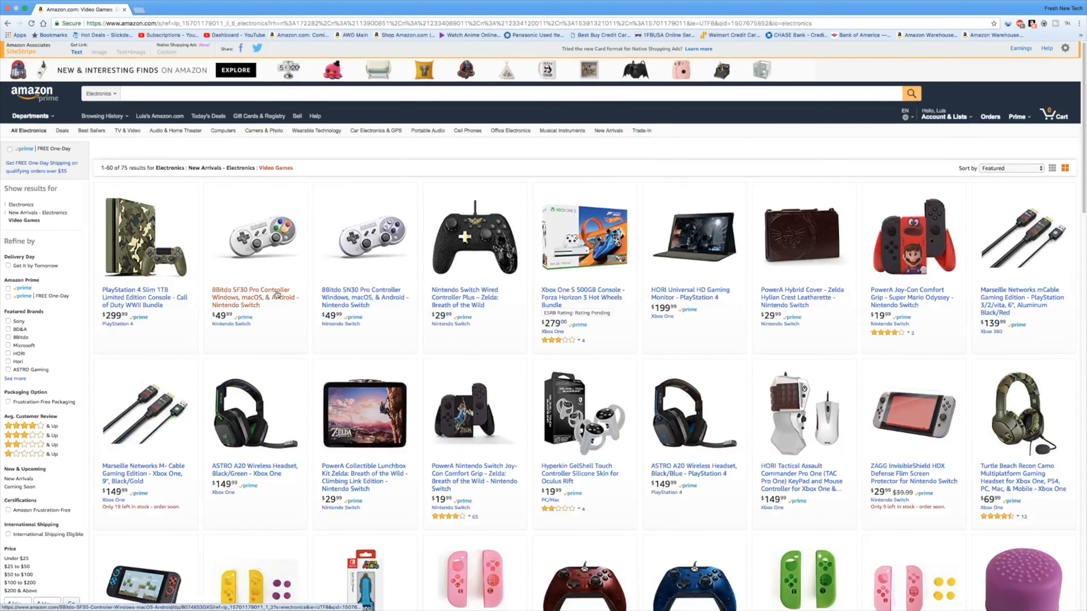
- Open the PlayStation 4 Slim 1TB Limited Edition Call of Duty WWII Bundle listing
{"action": "left_click", "coordinate": [145, 293]}
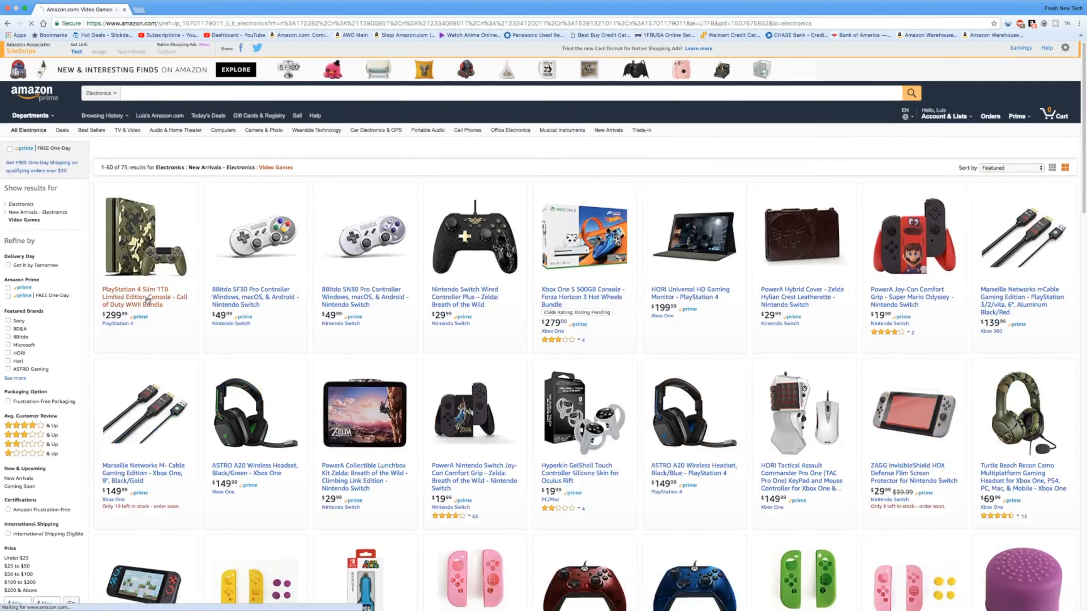